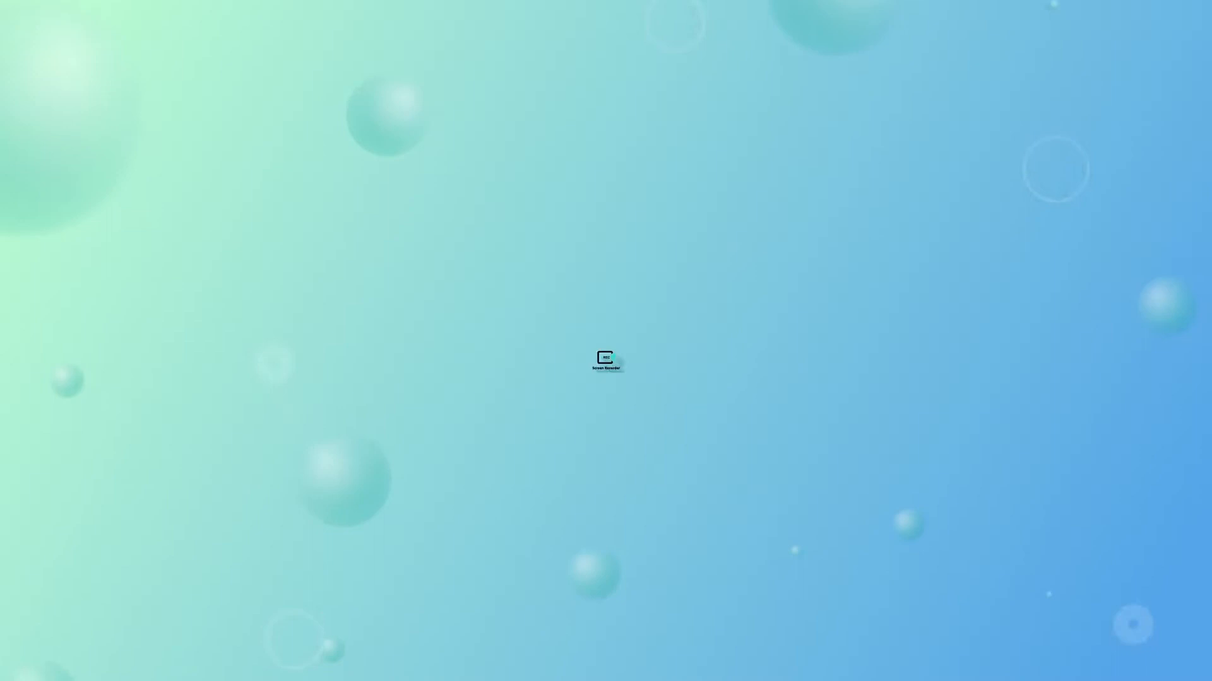
Launch VideoSolo Screen Recorder from its desktop icon
double_click(606, 359)
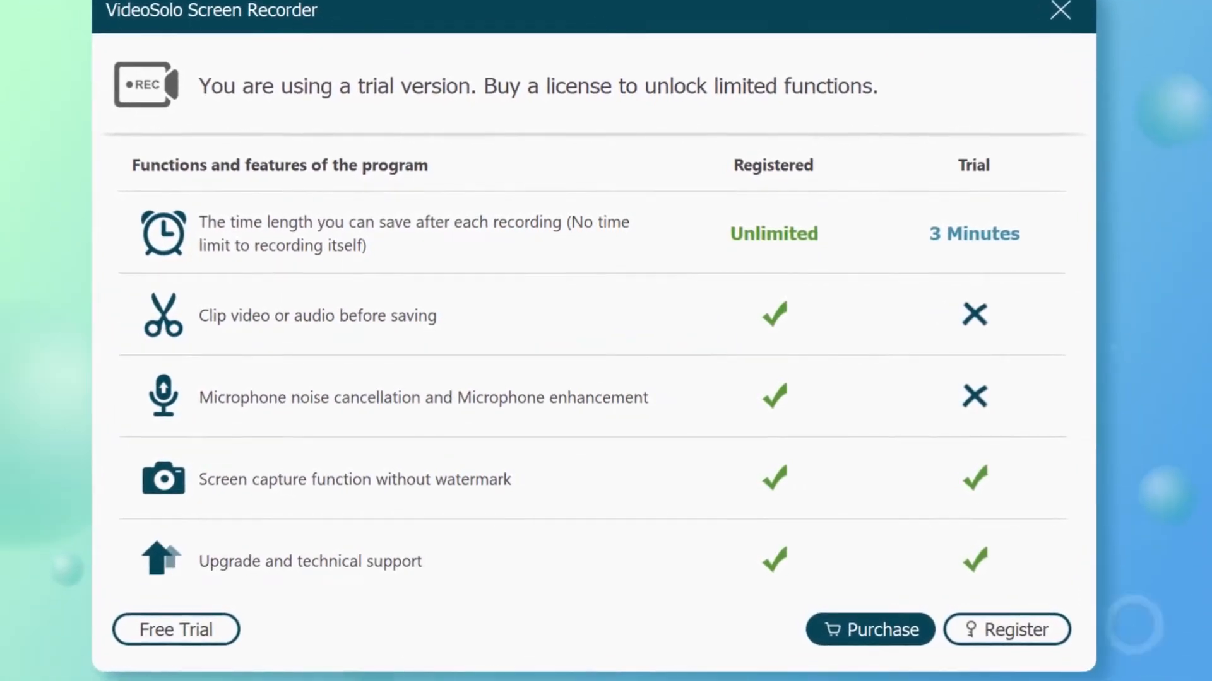
Continue with the free trial and switch to Game Recorder mode
click(175, 630)
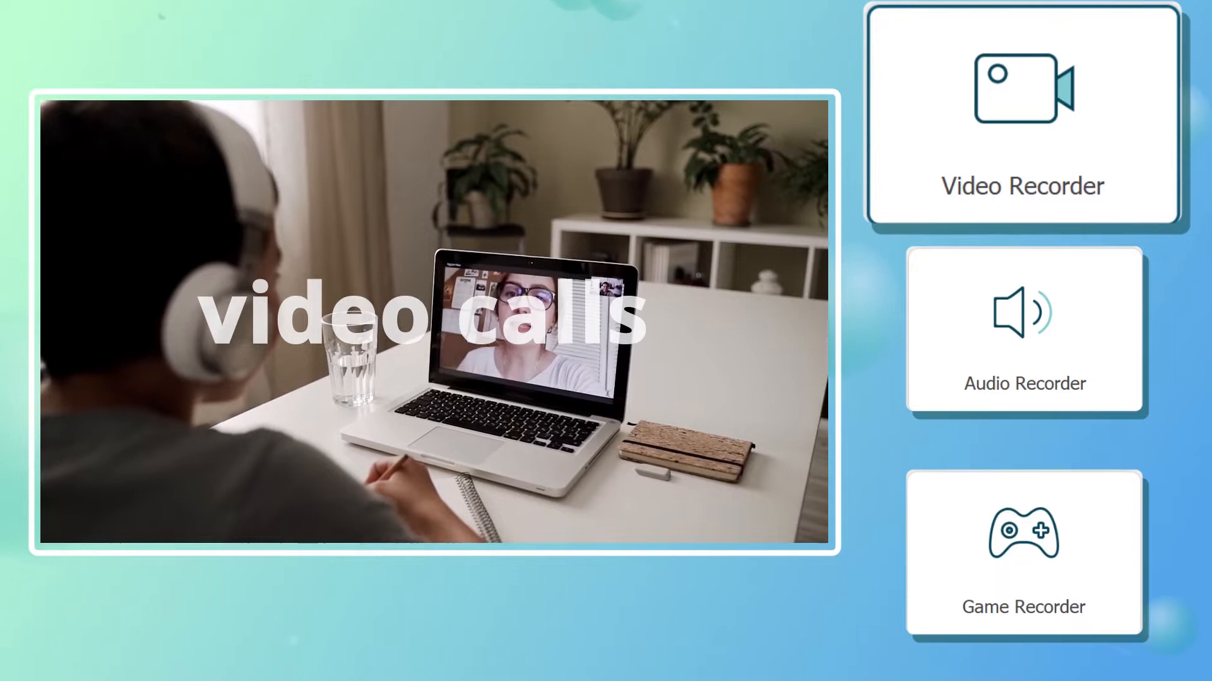
click(1024, 332)
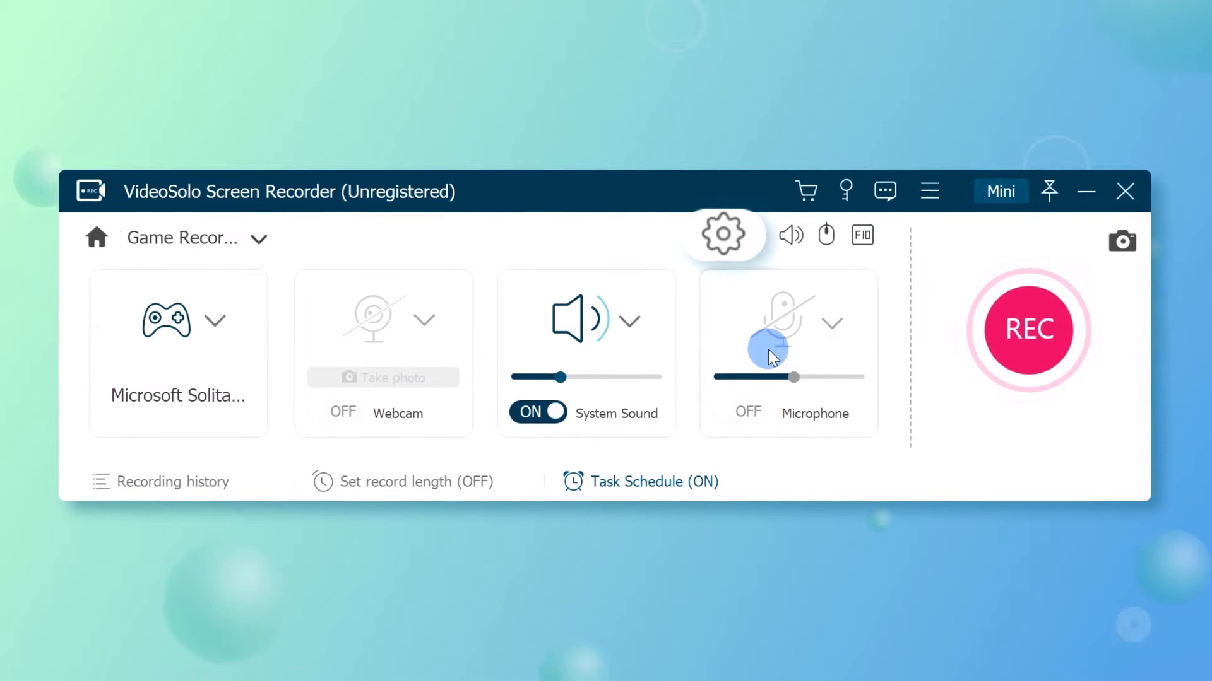
In Preferences, keep MP4 output format and set the frame rate to 60 fps
click(723, 234)
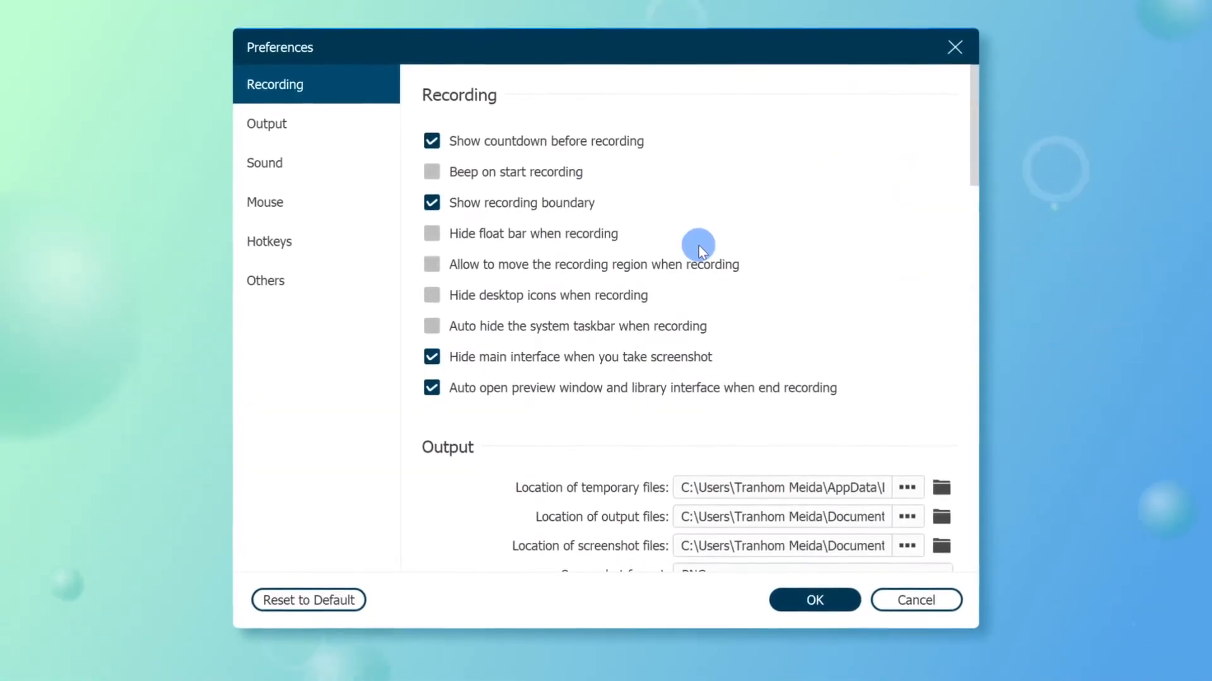
click(266, 124)
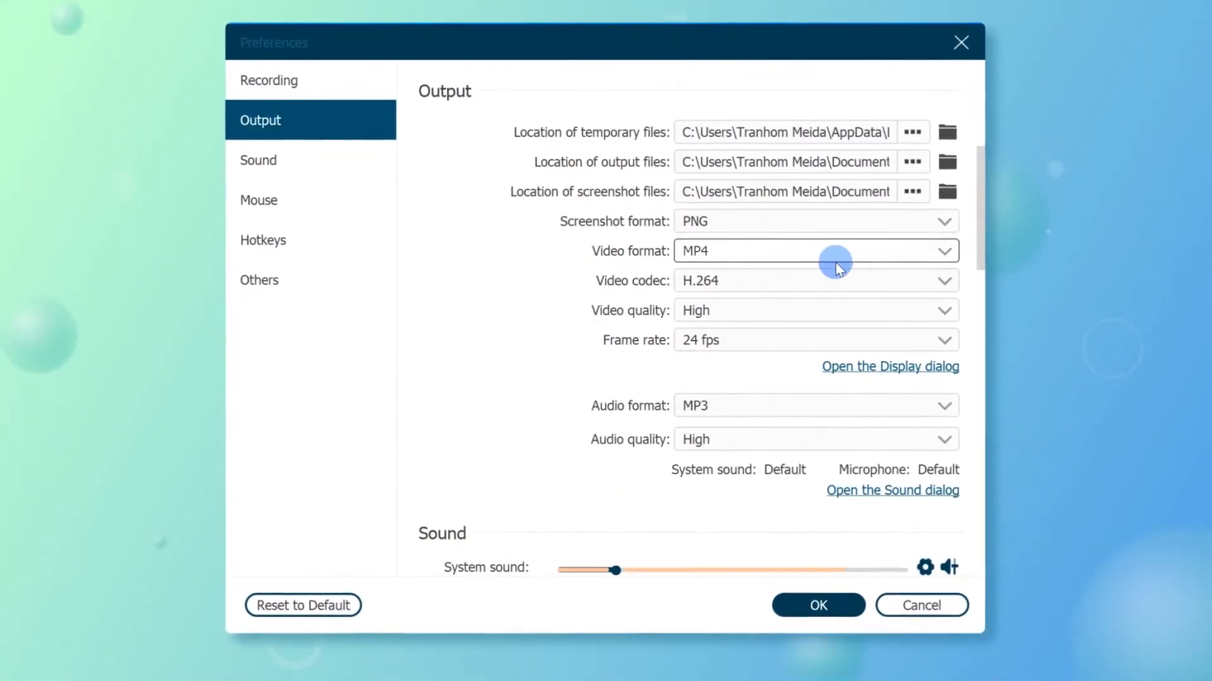
click(944, 250)
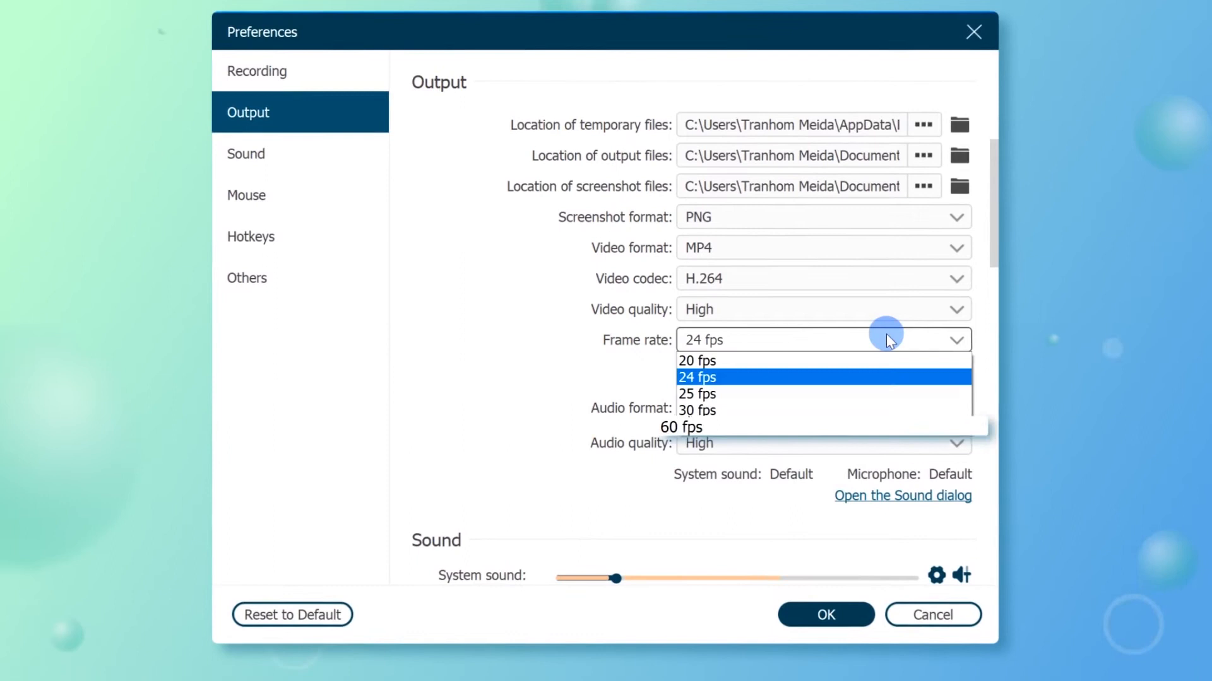
click(679, 427)
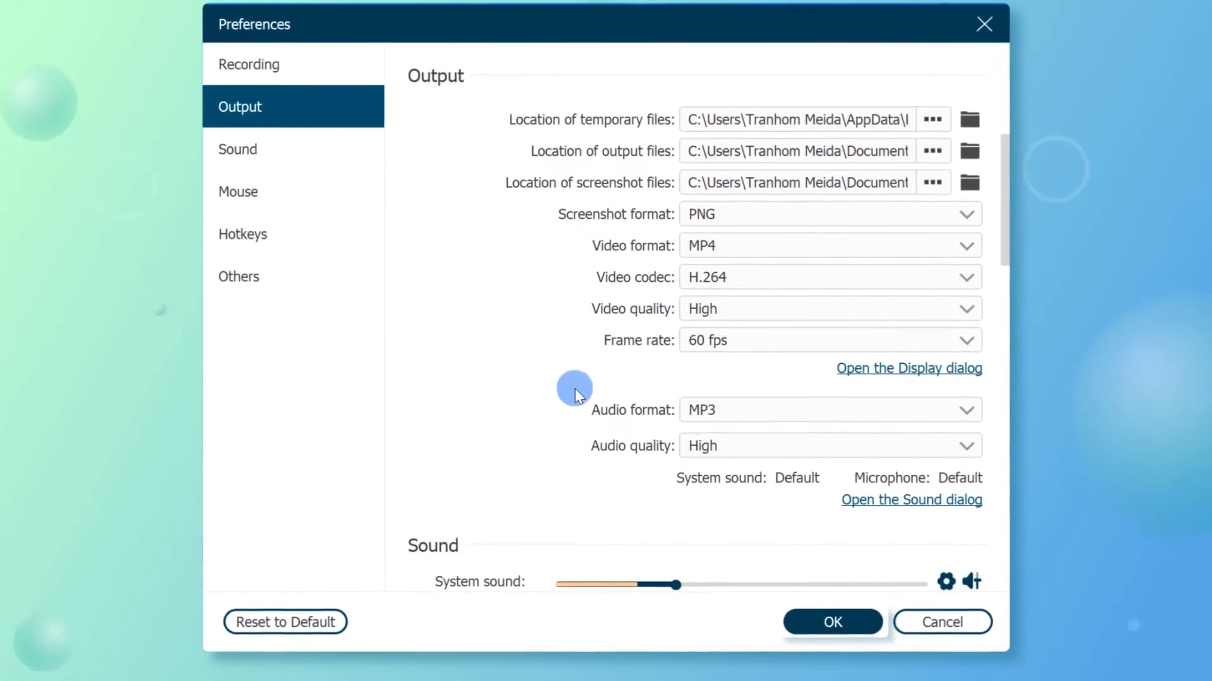
Show the Sound section of the preferences
click(240, 149)
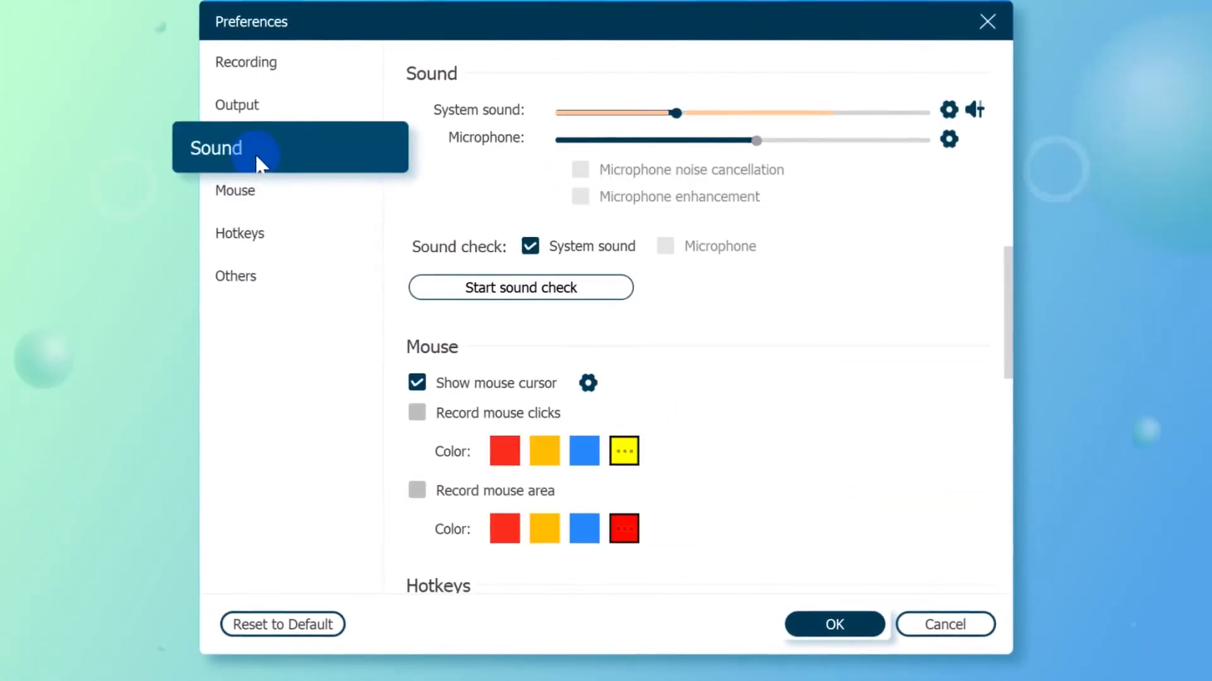
Run a system sound check, then confirm and close Preferences
click(519, 287)
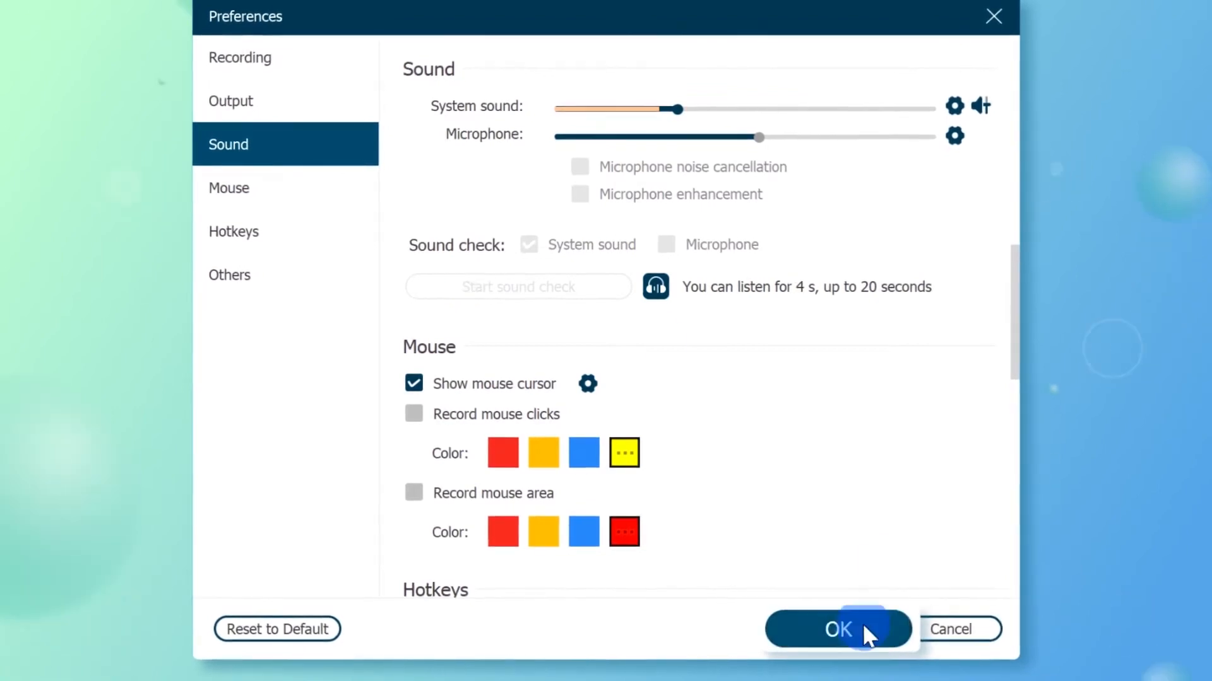
click(838, 629)
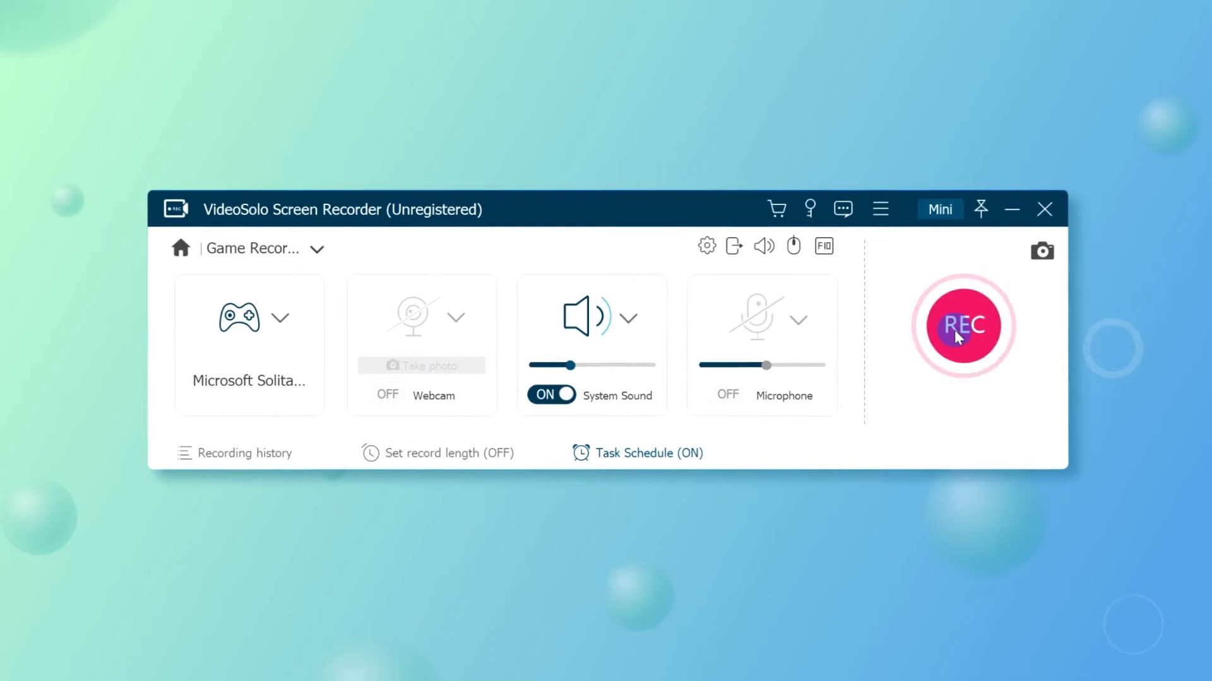
Record about 18 seconds of Microsoft Solitaire gameplay, then stop
click(963, 325)
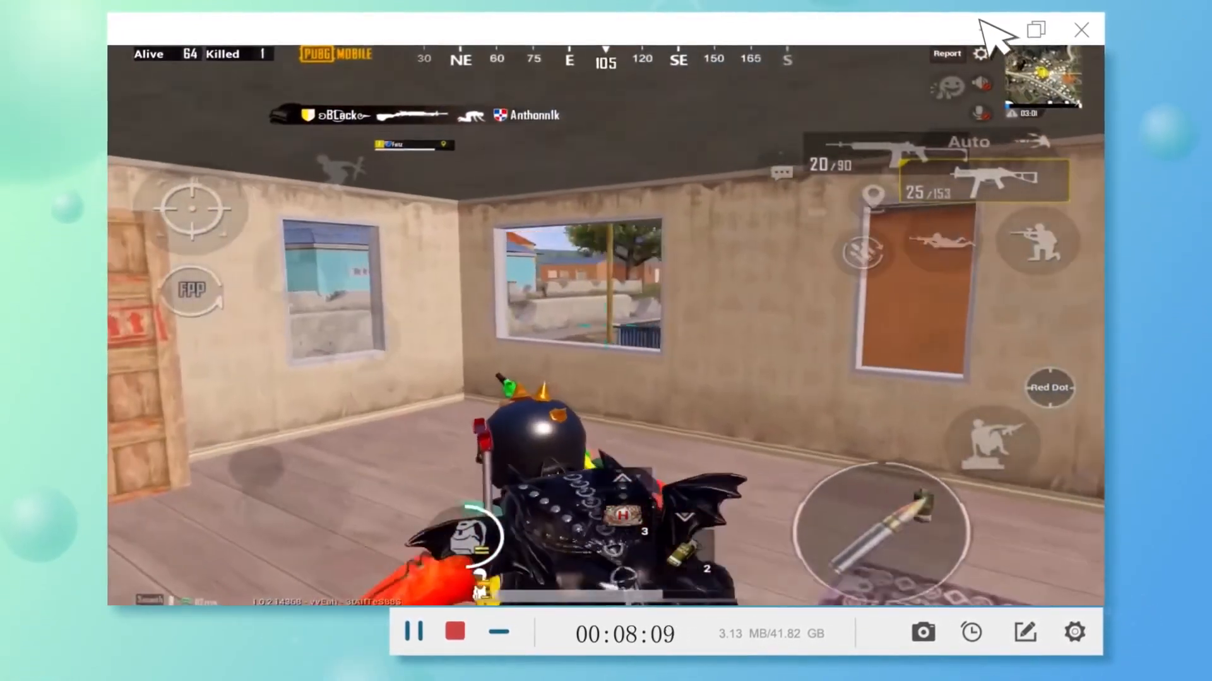
click(1073, 632)
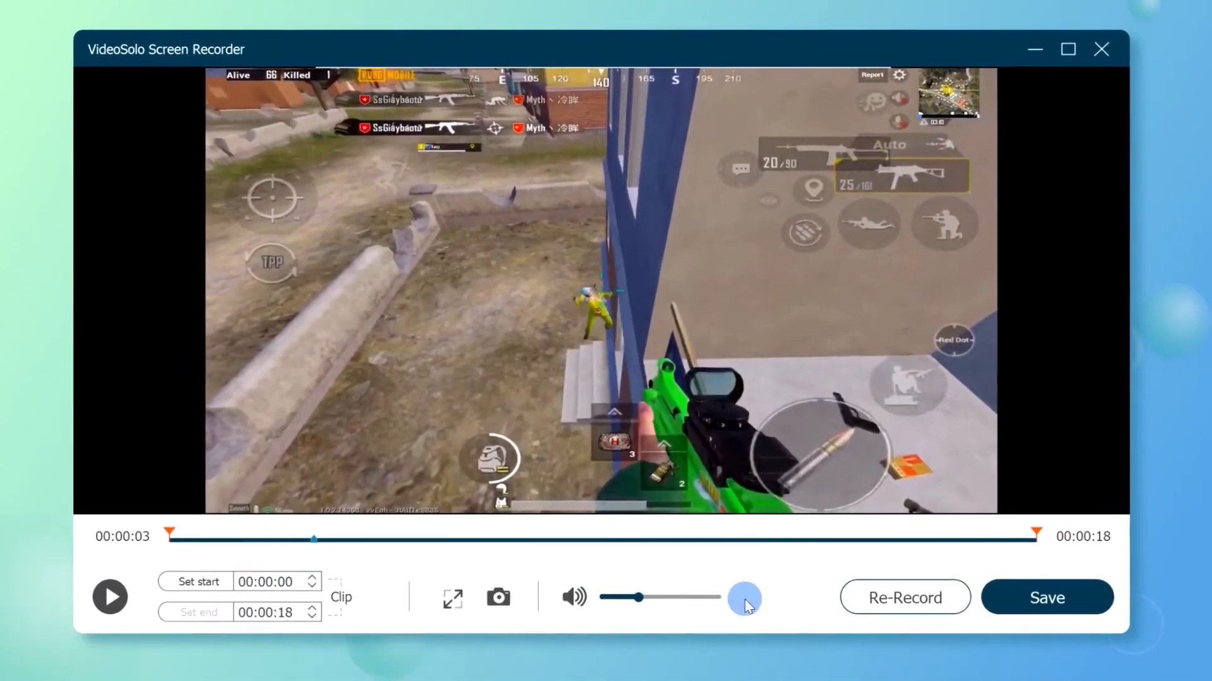
Save the clip as MP4, accepting the default file name and output path
click(1046, 597)
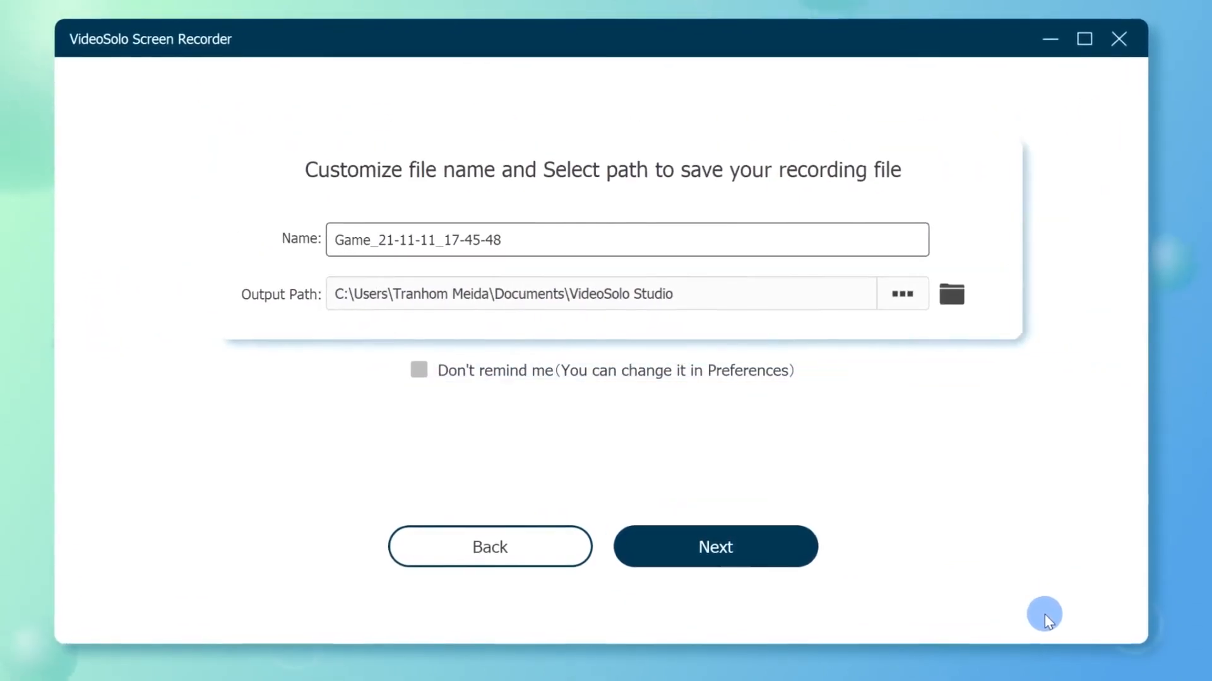
click(713, 546)
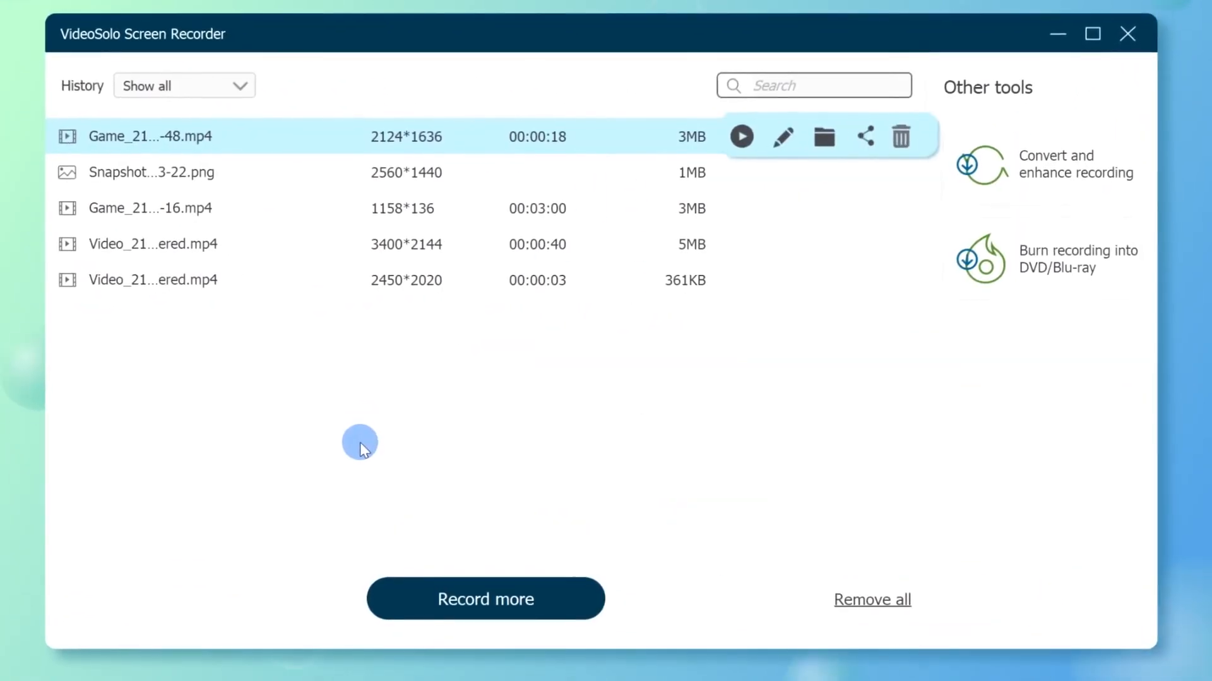